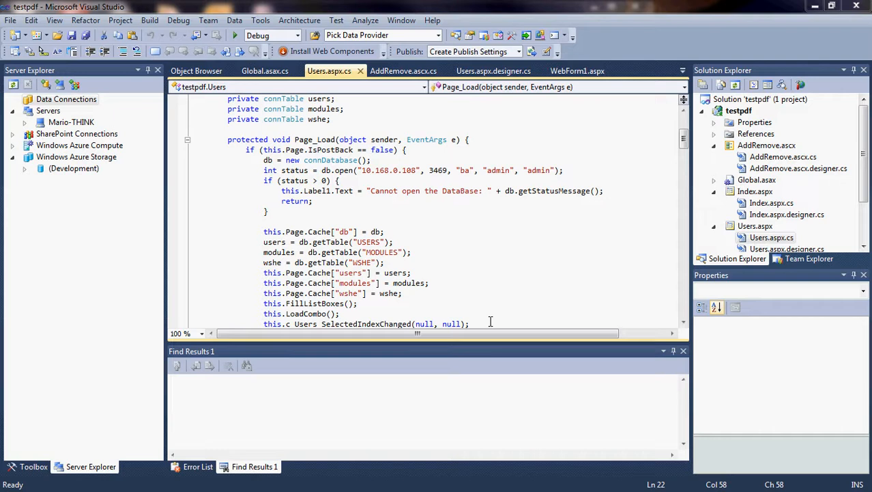
mouse_move(460, 243)
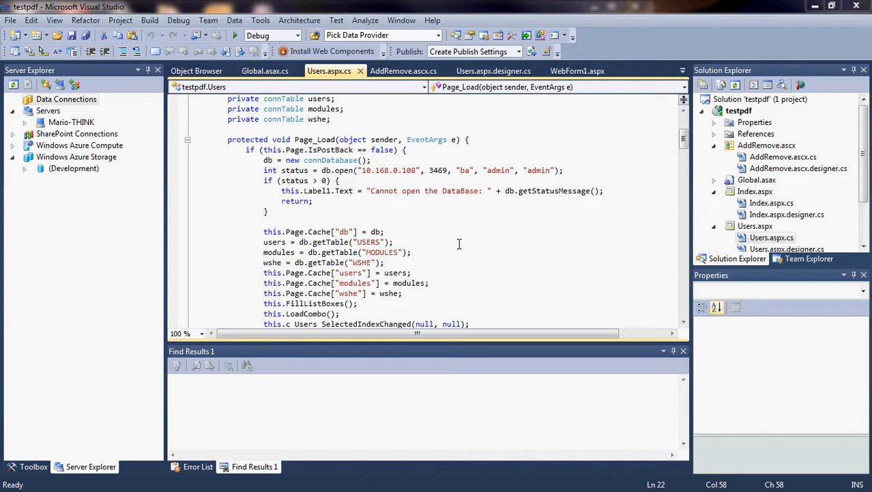
mouse_move(461, 243)
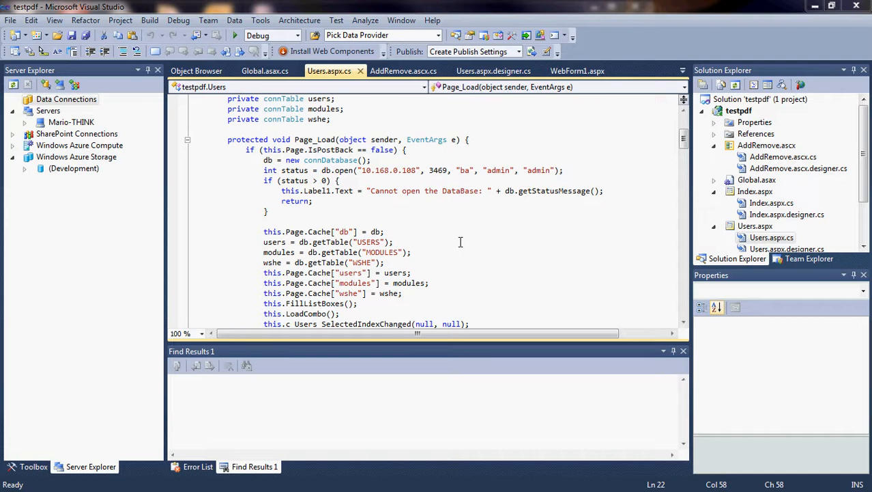
mouse_move(499, 217)
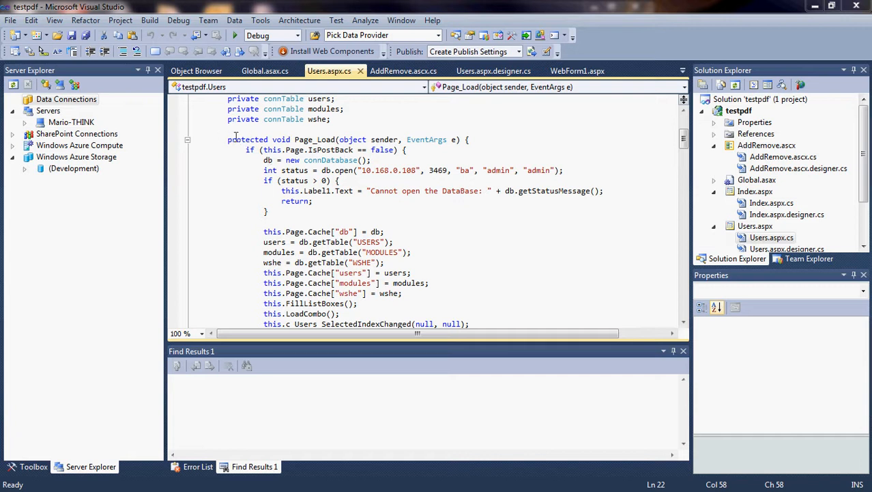
mouse_move(484, 150)
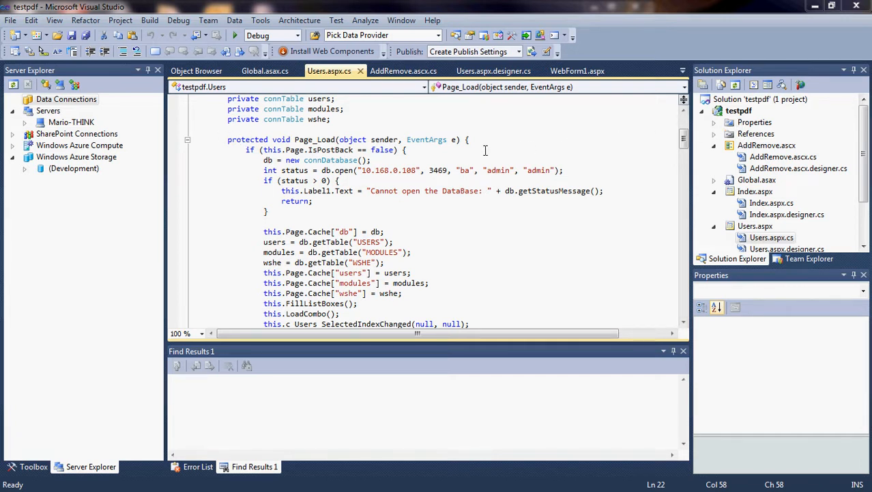
mouse_move(489, 159)
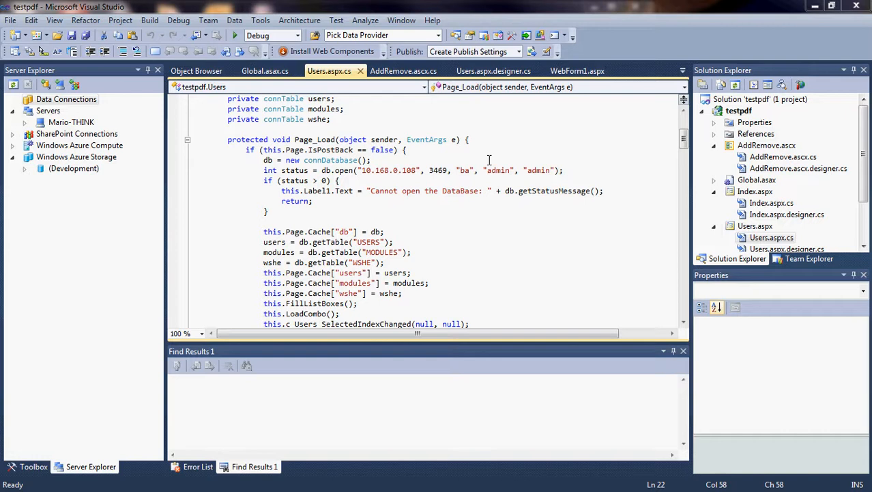
mouse_move(676, 147)
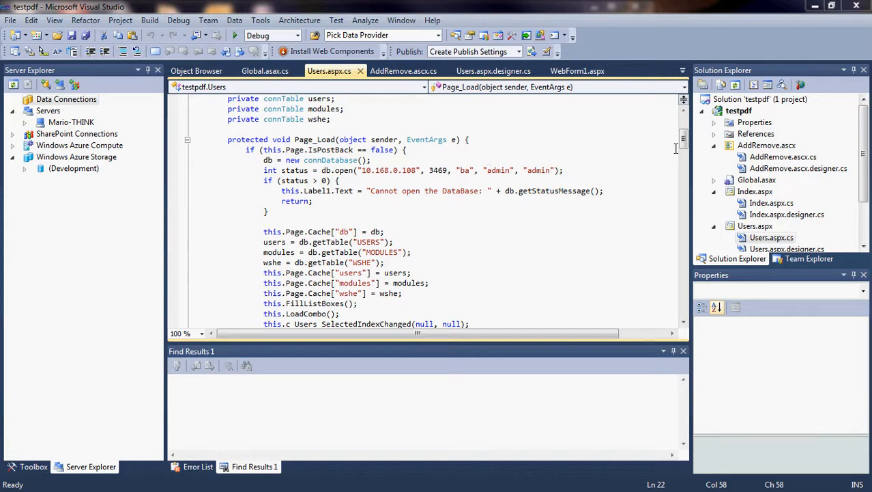
Step: List the 16 USERS records, then start ED USERS * to step through records
scroll(down, 3)
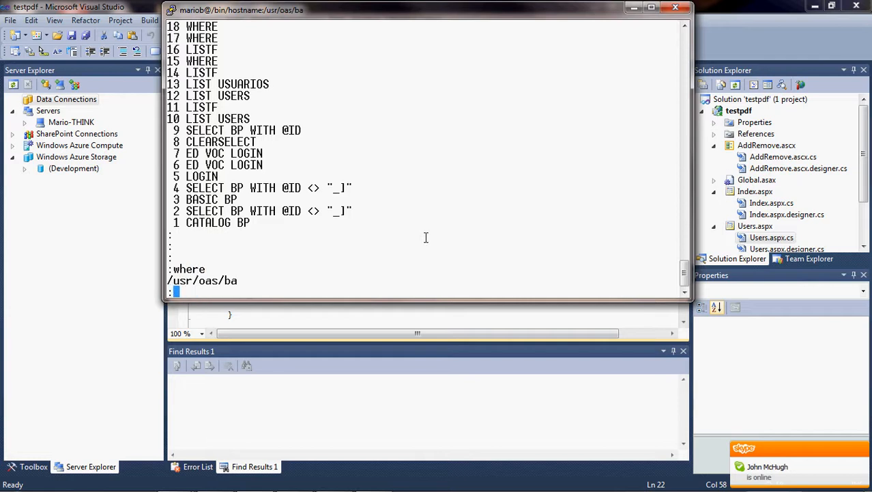
key(Return)
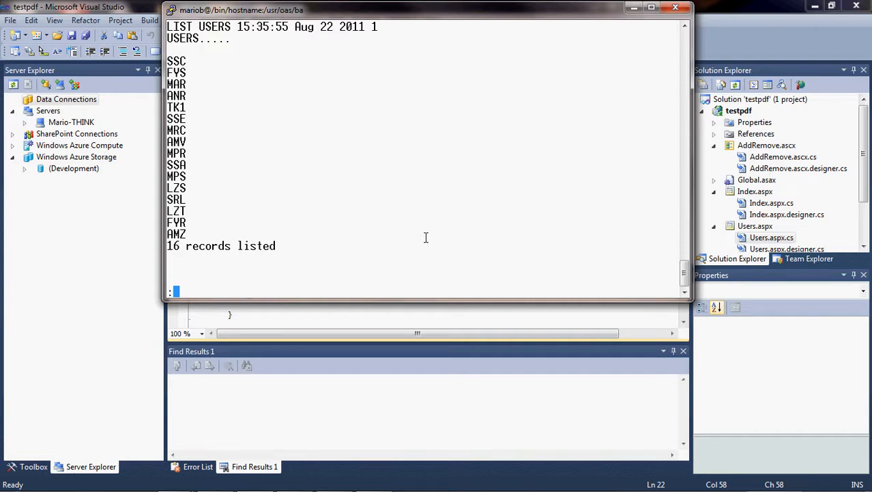
text(ED USERS *)
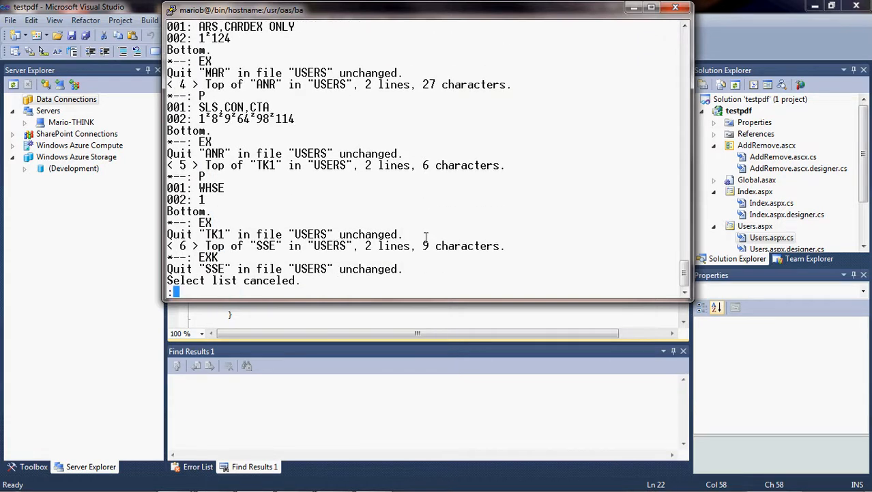
text(LIUST)
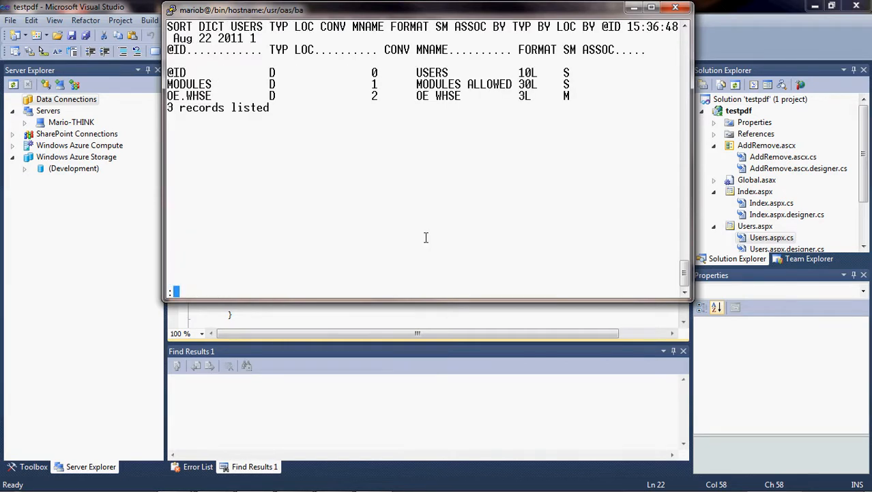
text(LIST)
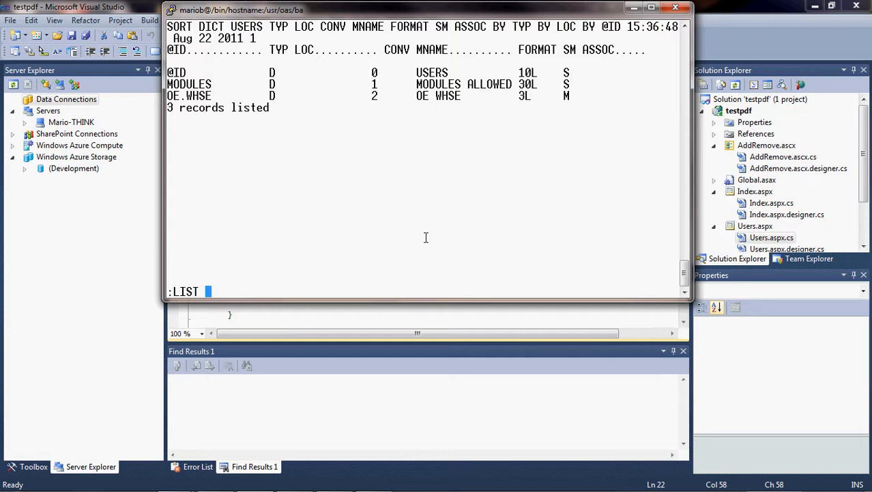
text(USERS)
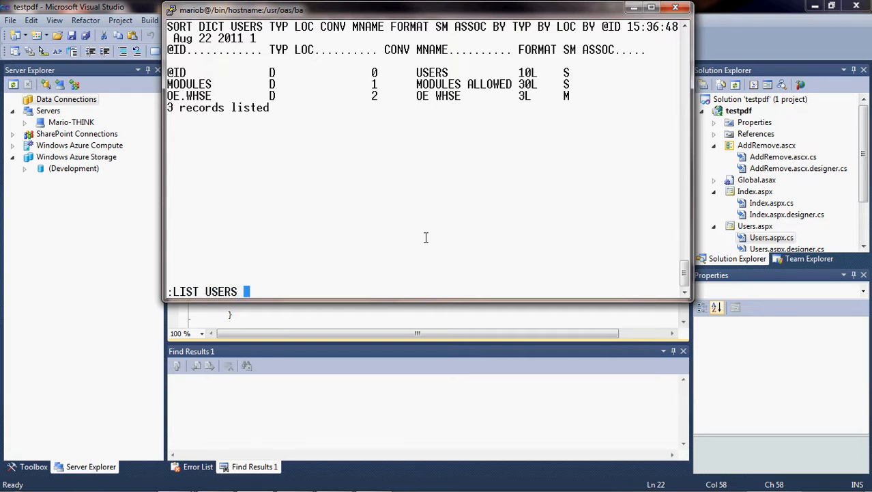
text(MODULES OE)
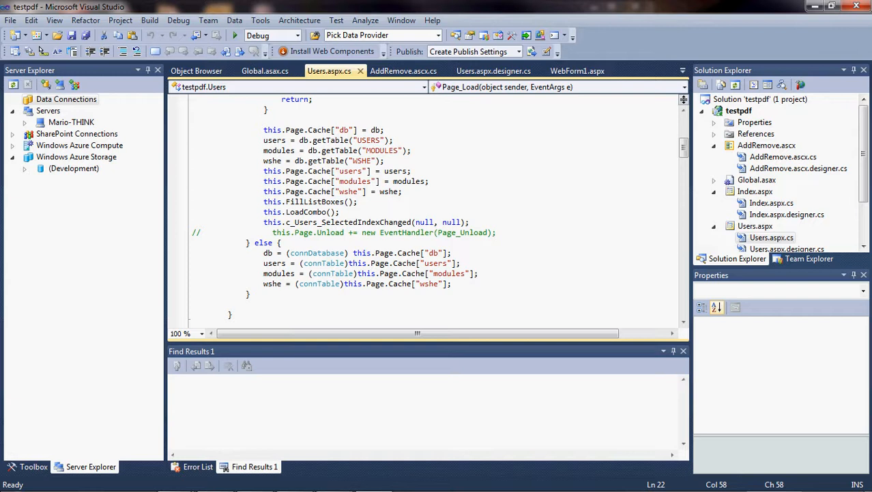
Step: Show All Programs from the Start menu to launch PickDP Repository Administration
click(10, 481)
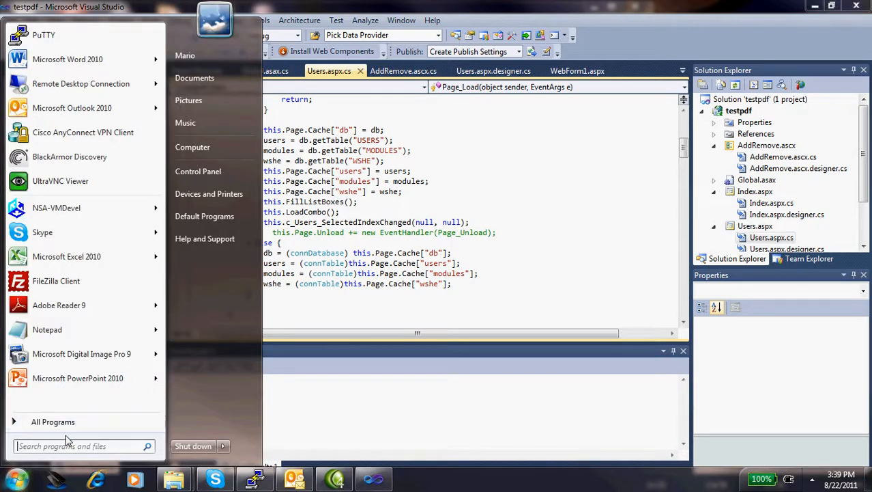
click(52, 420)
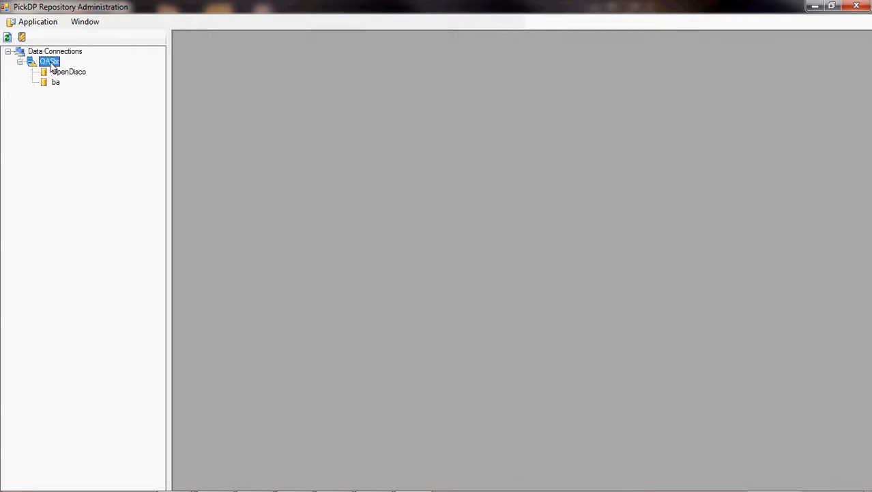
Step: Test the OASIx server connection from its properties and confirm it succeeds
double_click(49, 60)
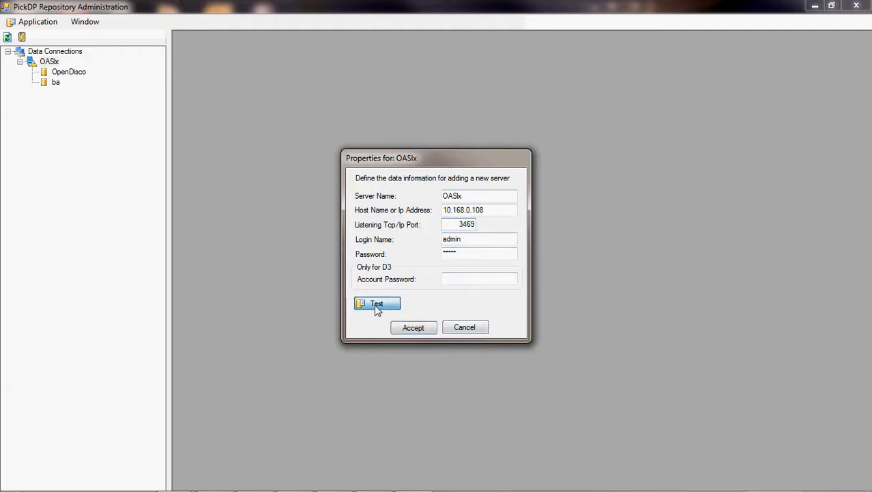
click(377, 303)
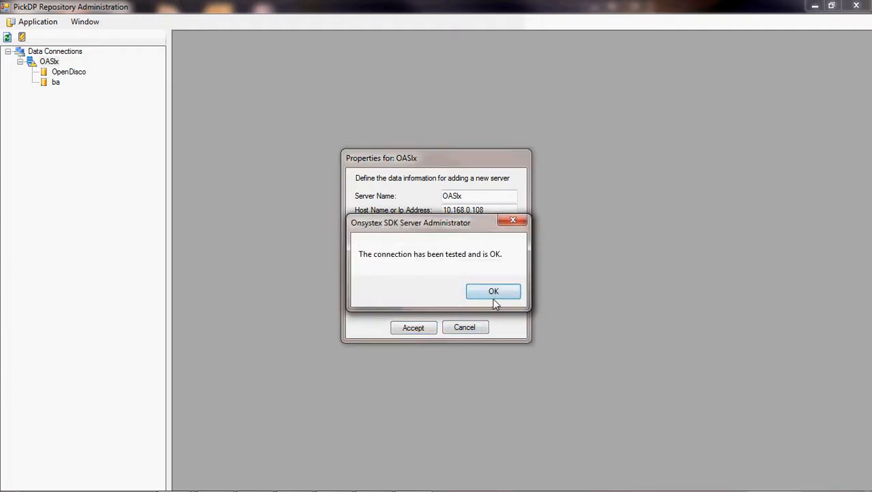
click(493, 290)
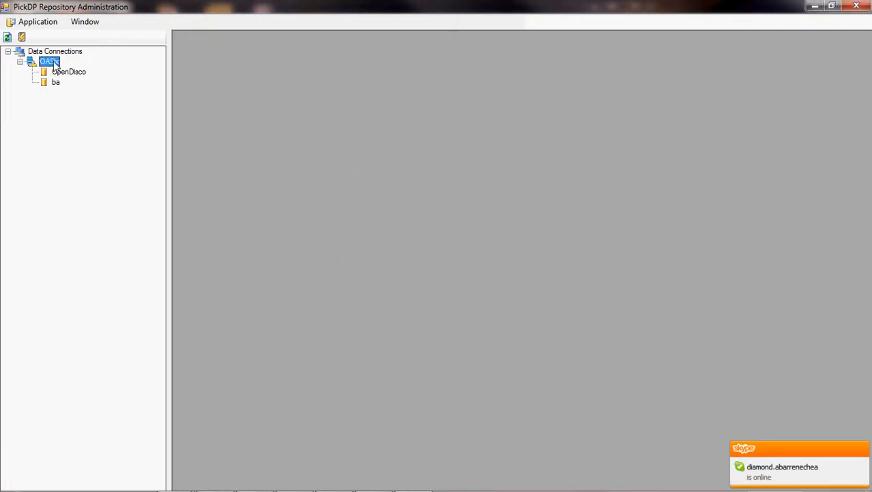
Step: Bring up the Add/Remove Accounts view for the OASIx server
right_click(49, 61)
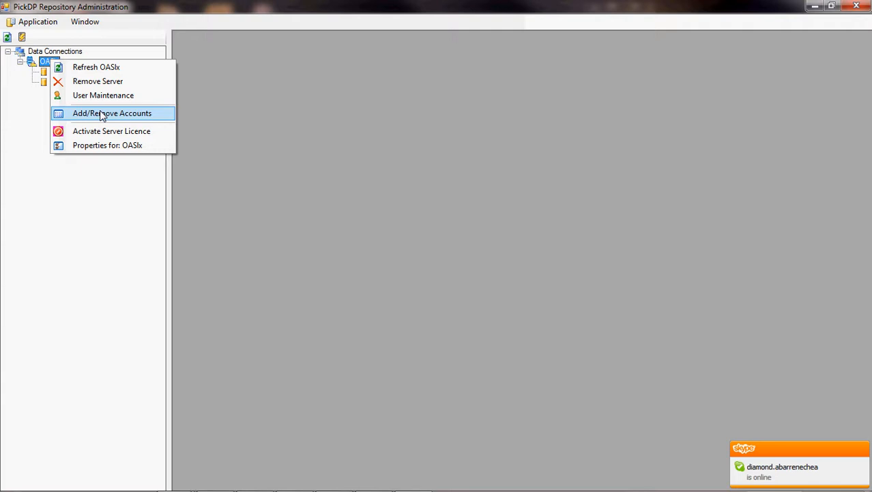
click(112, 112)
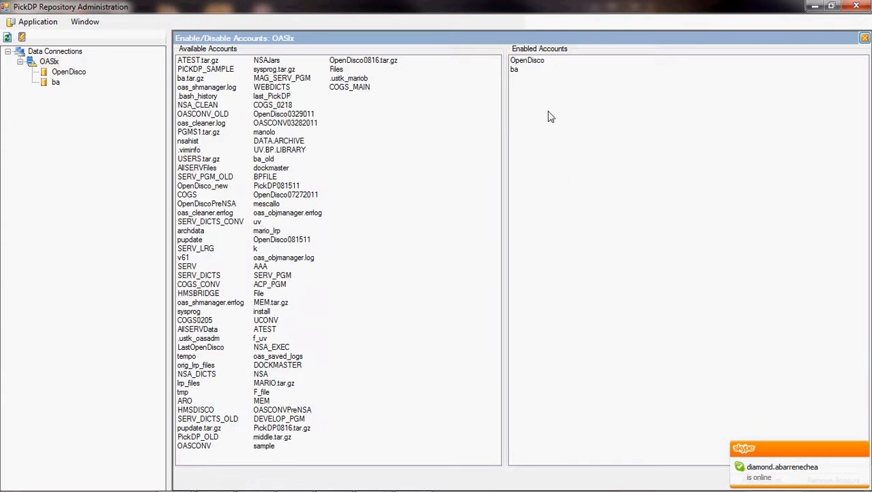
mouse_move(381, 93)
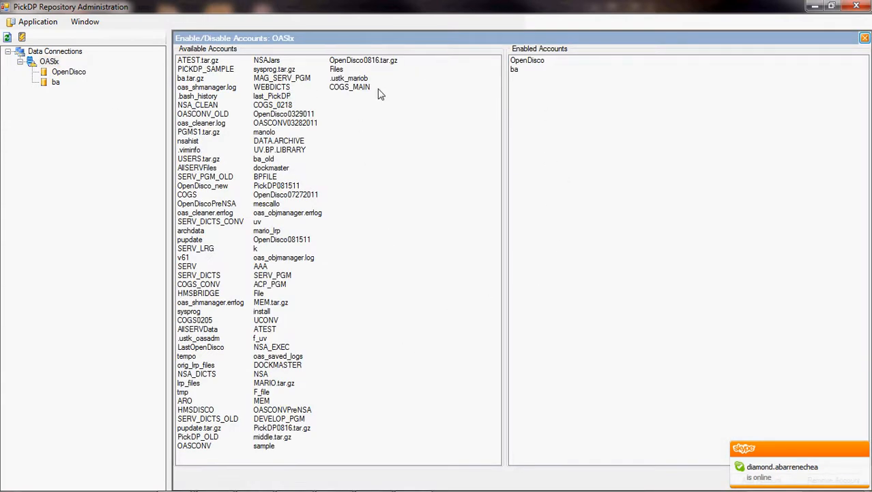
mouse_move(497, 106)
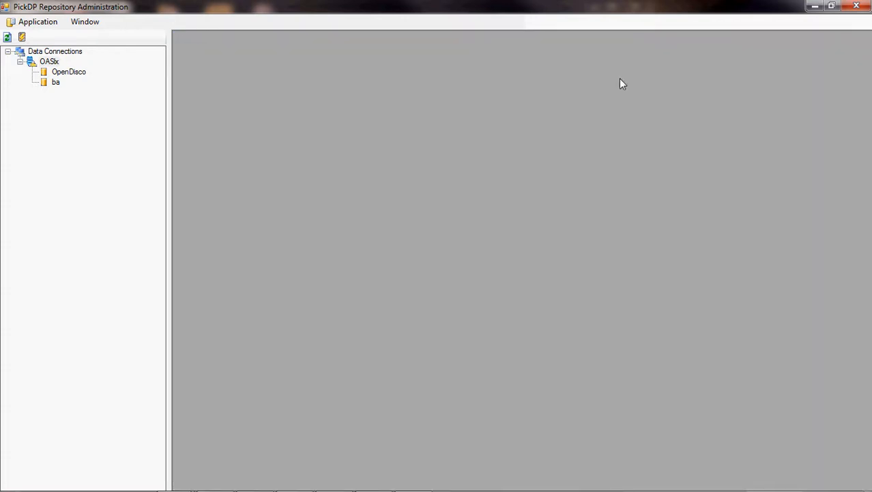
Step: Under account ba, view the MODULES, USERS and WHSE column definitions, then the BP procedure list
click(36, 81)
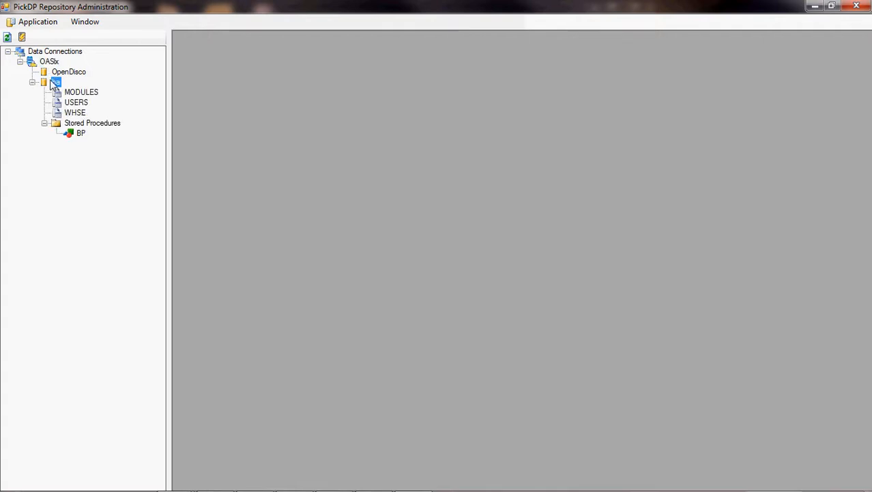
click(56, 81)
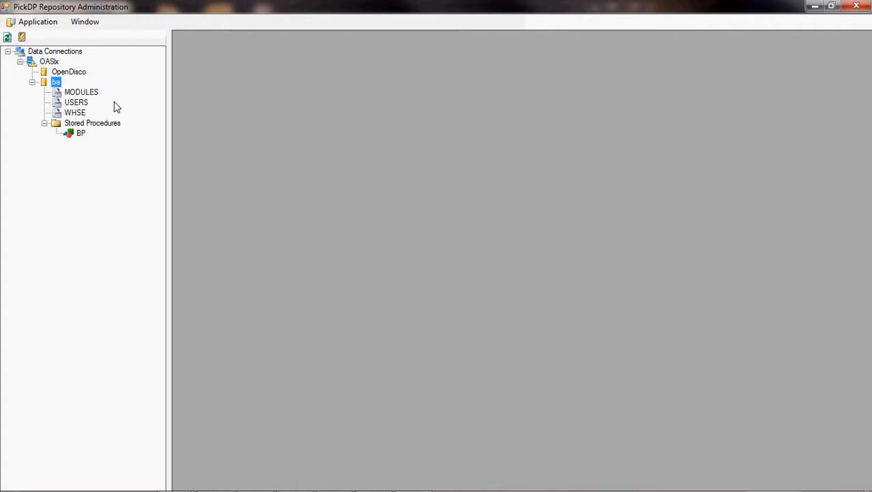
mouse_move(89, 108)
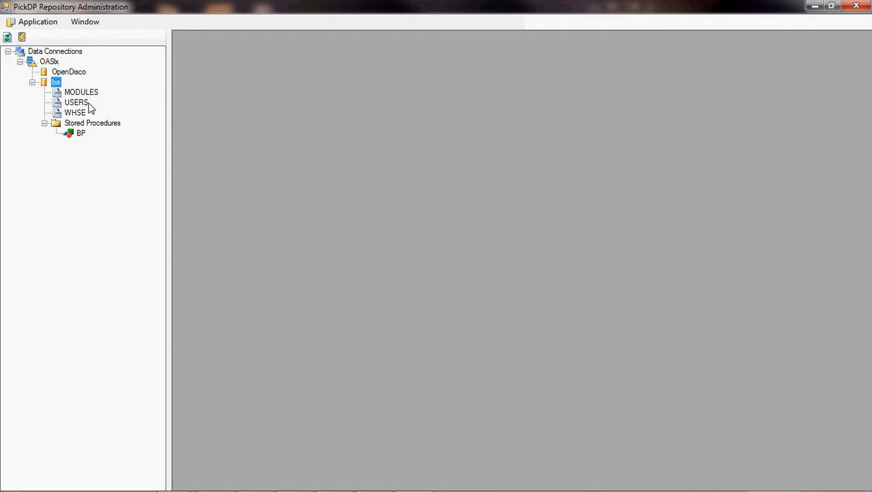
mouse_move(88, 103)
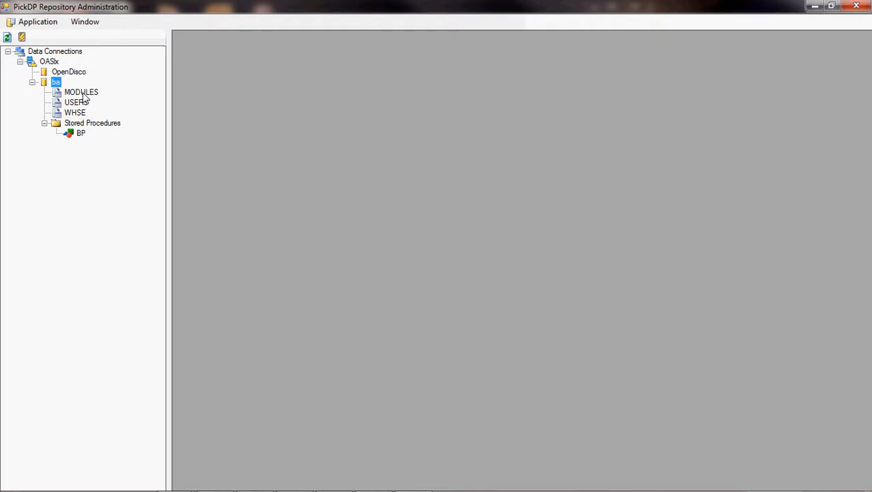
double_click(82, 91)
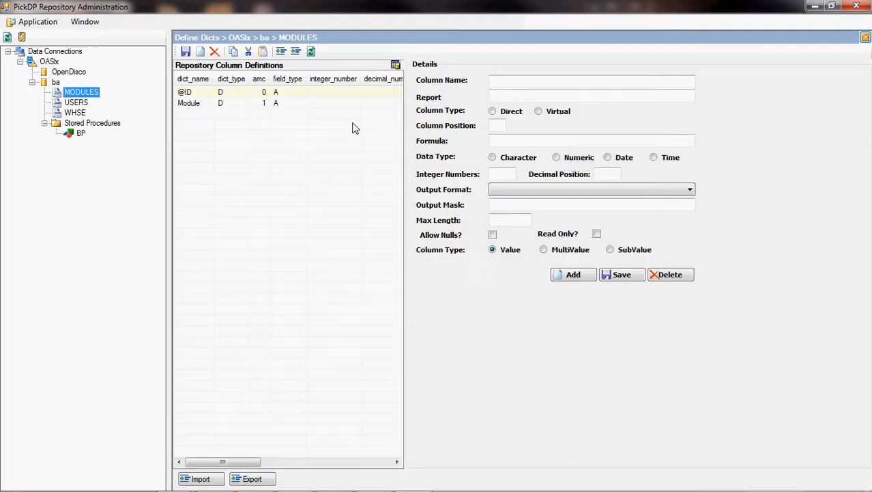
mouse_move(248, 101)
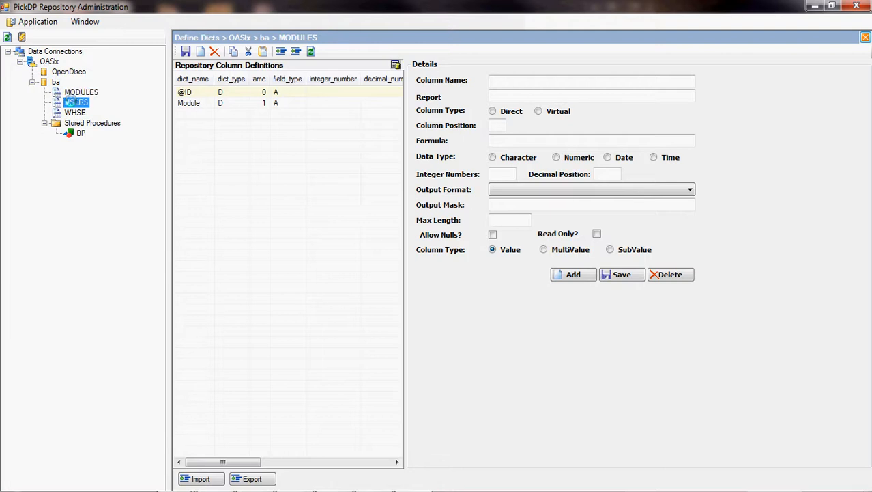
click(75, 112)
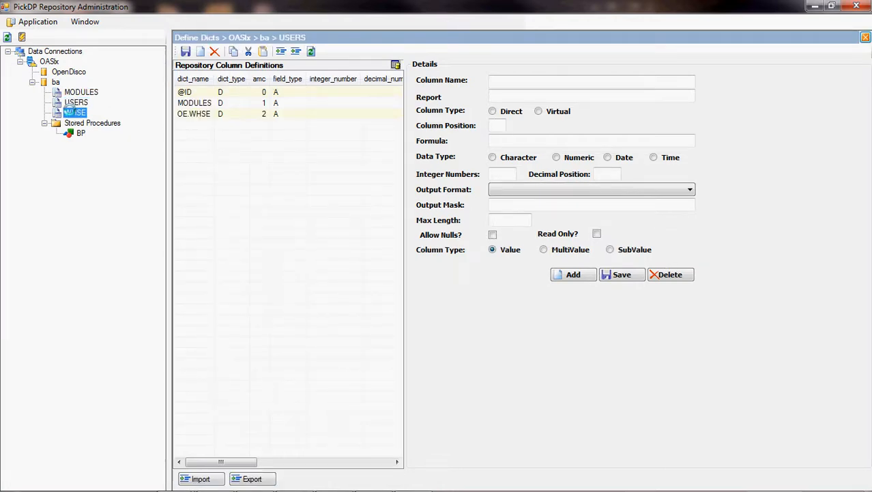
click(75, 112)
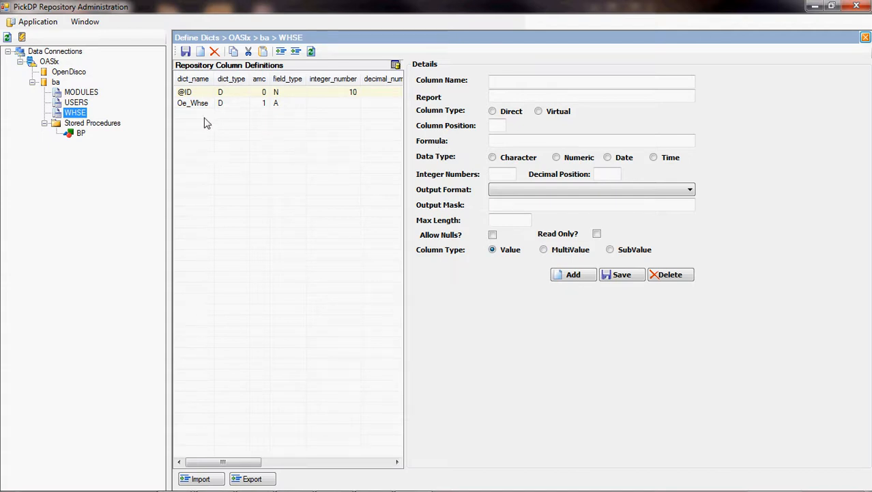
click(56, 133)
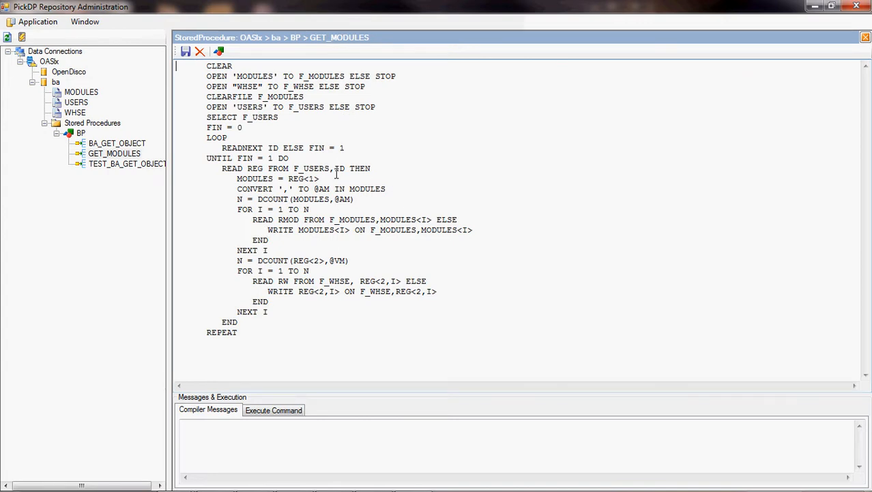
mouse_move(365, 270)
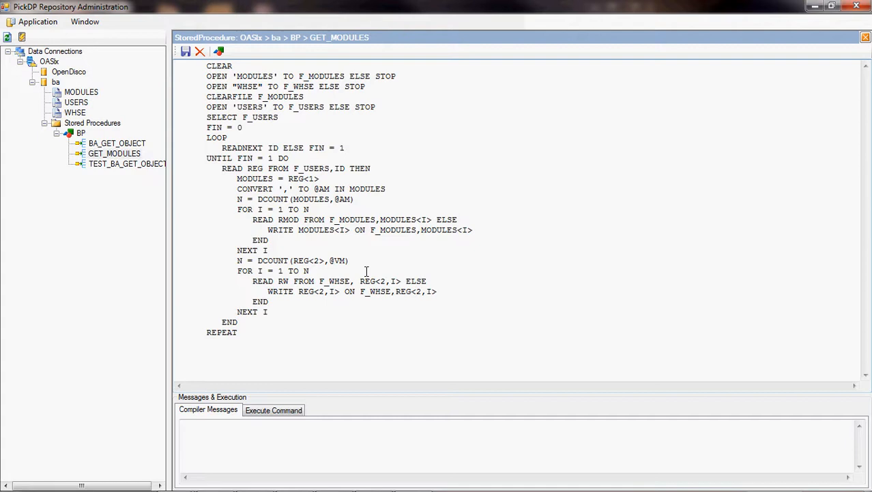
mouse_move(141, 180)
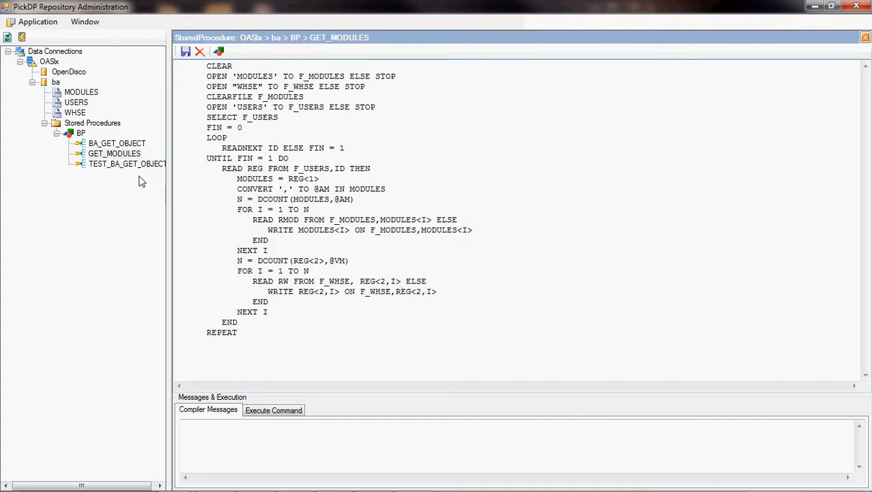
Step: Collapse the Stored Procedures branch after reading GET_MODULES
click(115, 153)
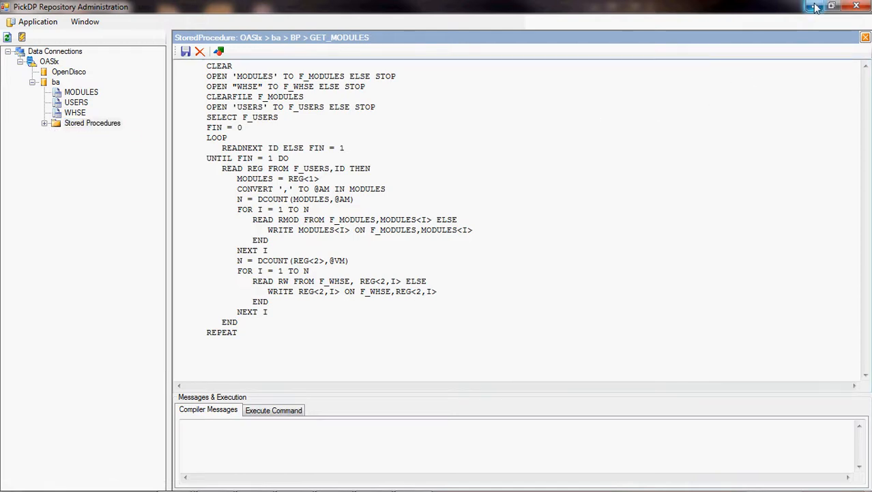
mouse_move(813, 7)
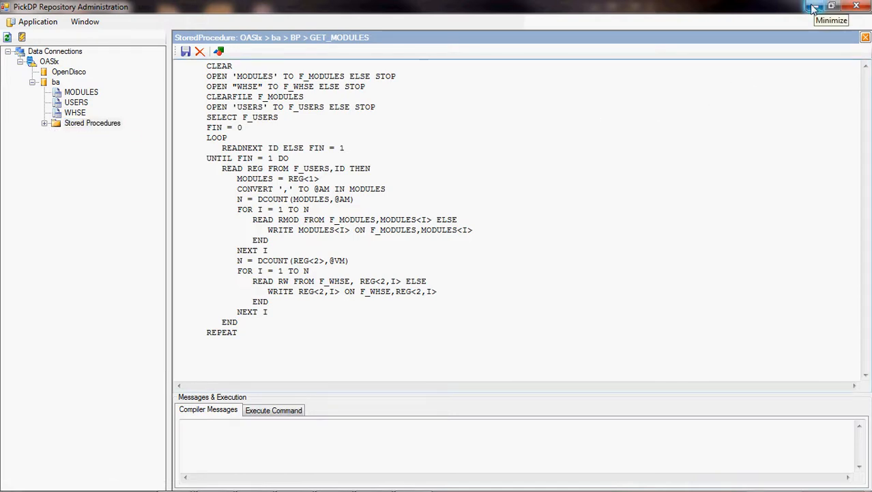
mouse_move(815, 8)
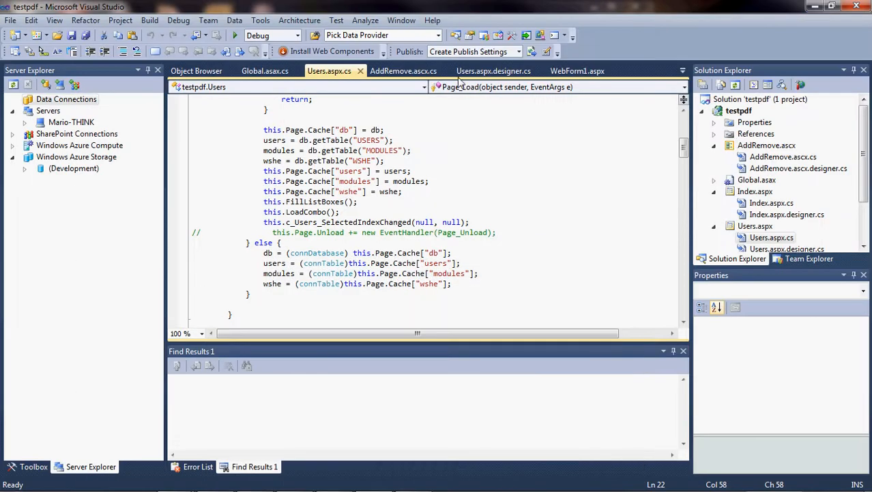
Step: Maximize Internet Explorer on the BE Demo index page and request Add/Remove Records
scroll(up, 3)
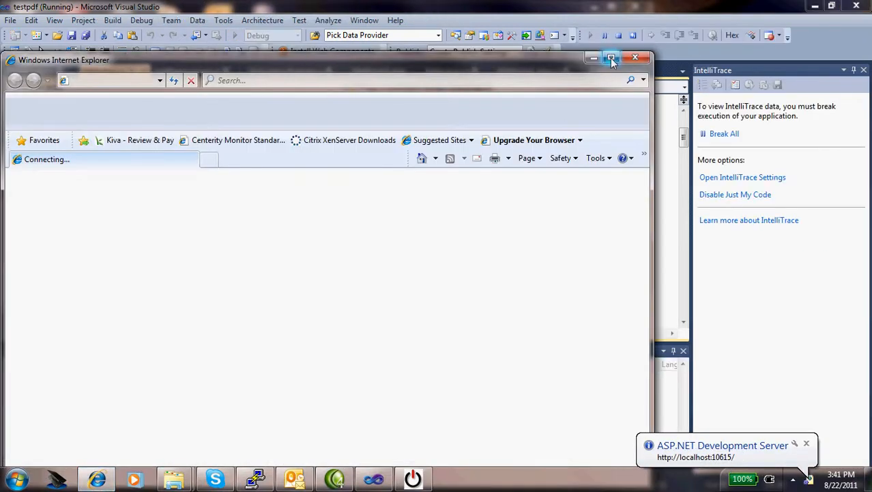
click(612, 58)
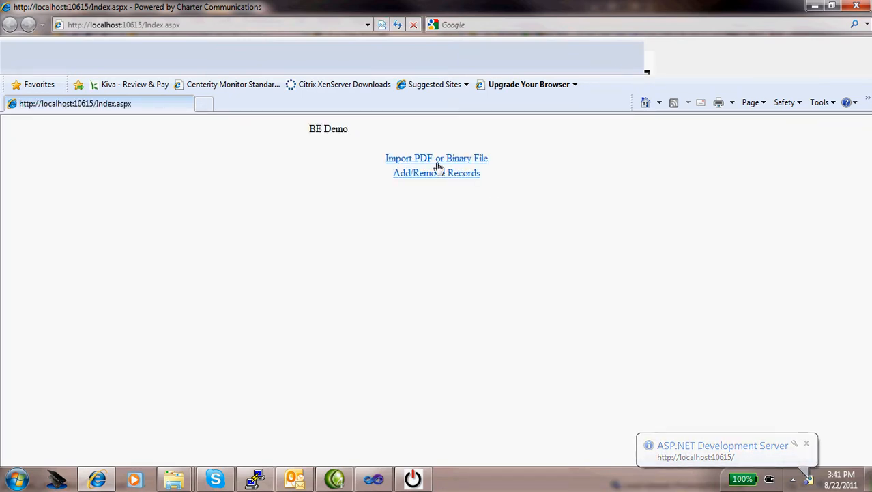
mouse_move(440, 180)
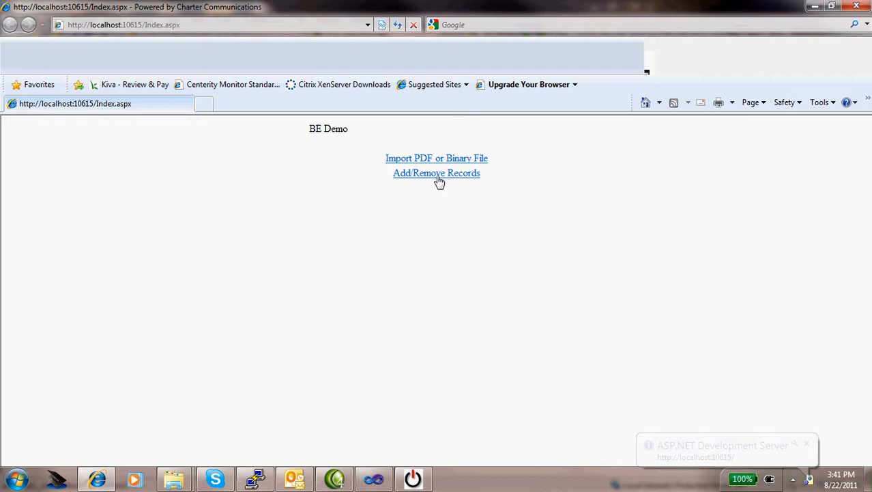
click(437, 172)
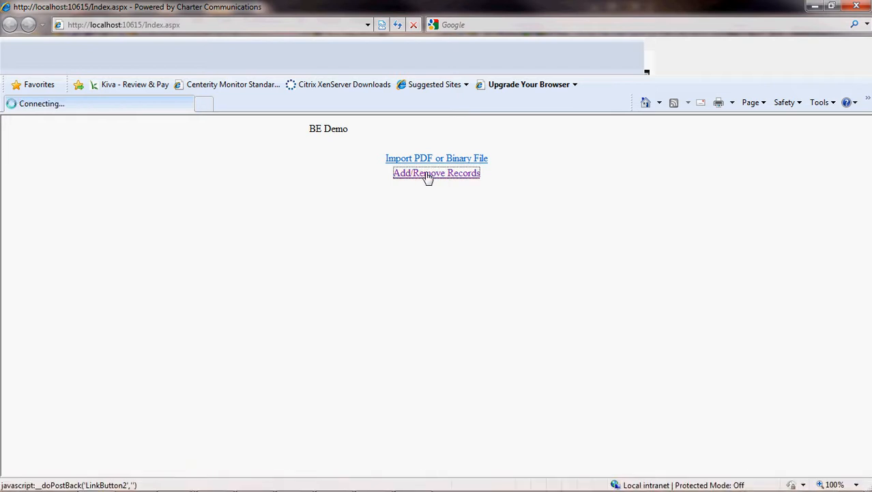
Step: On Users Maintenance, load user FYS's record from the user code dropdown
click(437, 172)
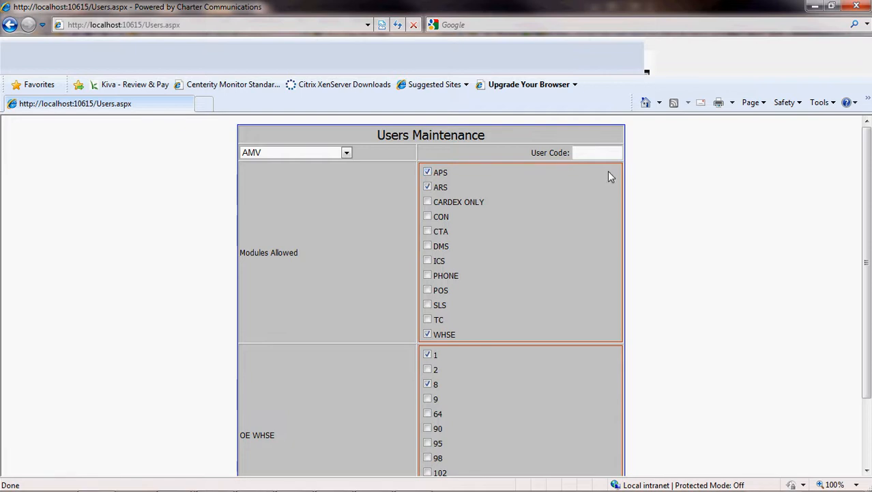
mouse_move(868, 204)
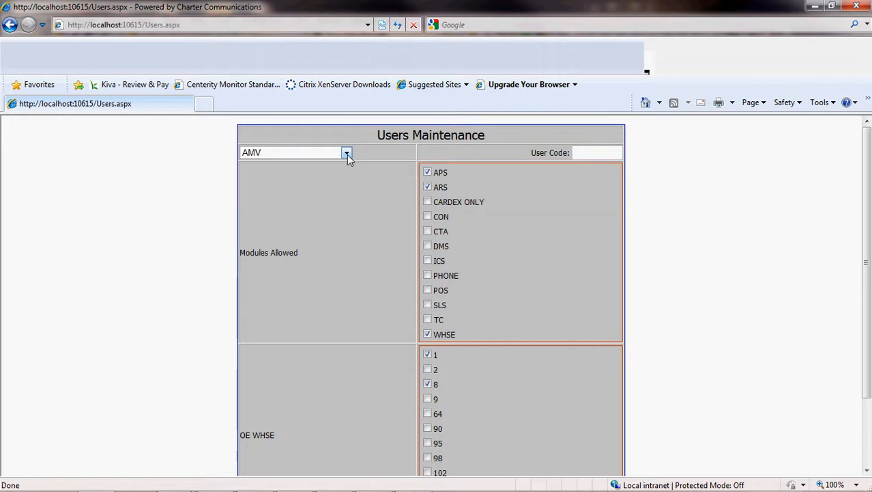
click(347, 153)
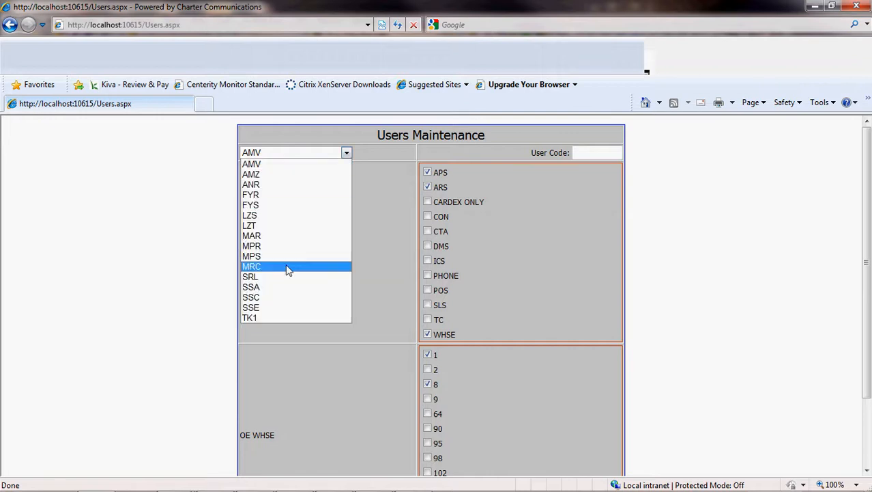
click(248, 317)
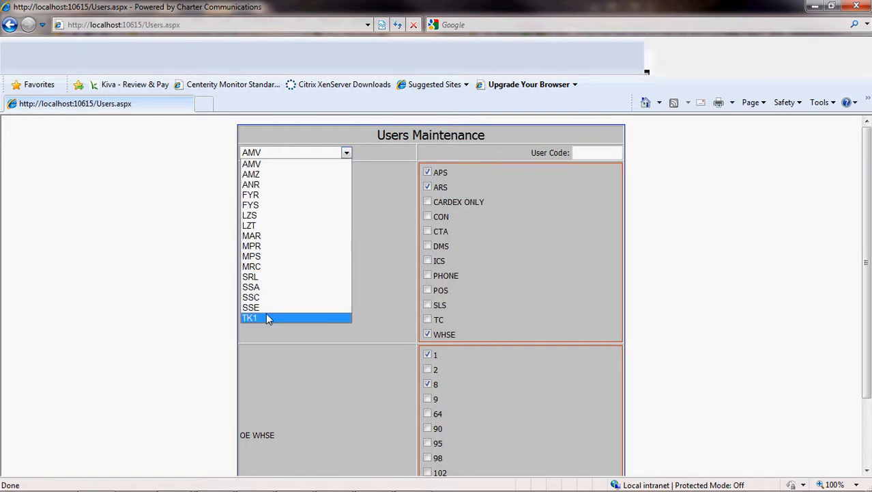
mouse_move(251, 164)
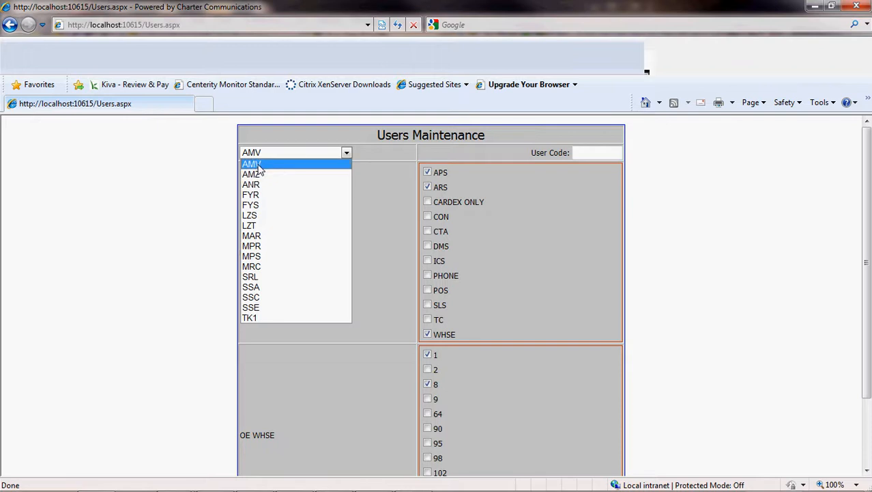
mouse_move(250, 216)
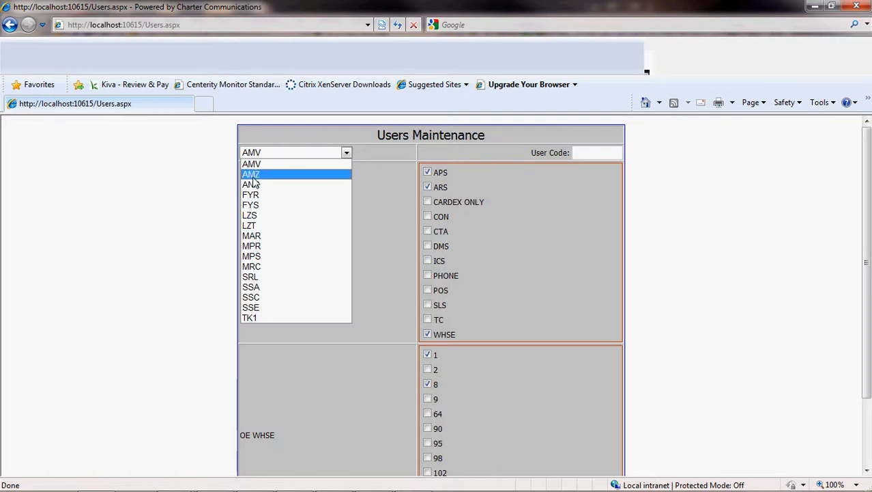
click(251, 205)
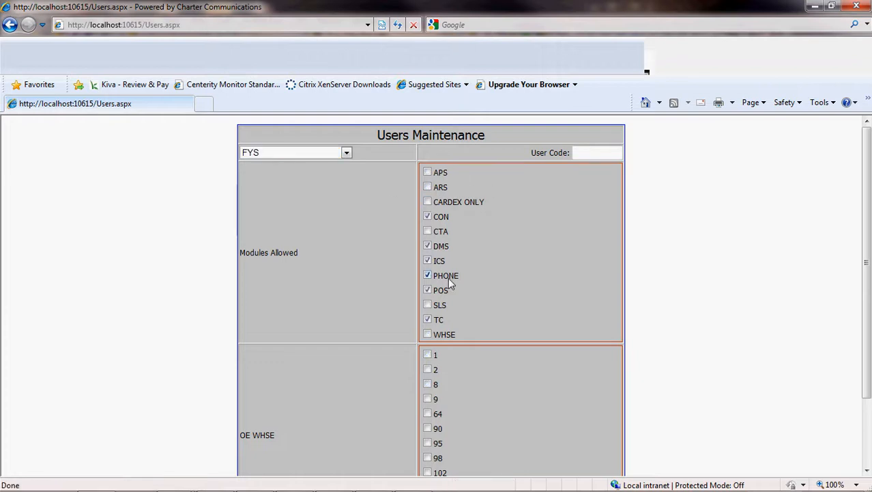
Step: Allow the PHONE and POS modules for user FYS
scroll(down, 3)
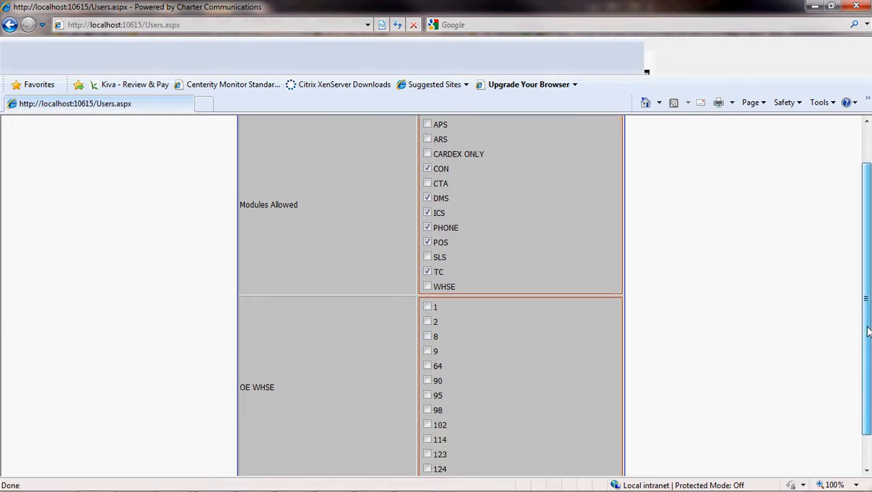
scroll(up, 3)
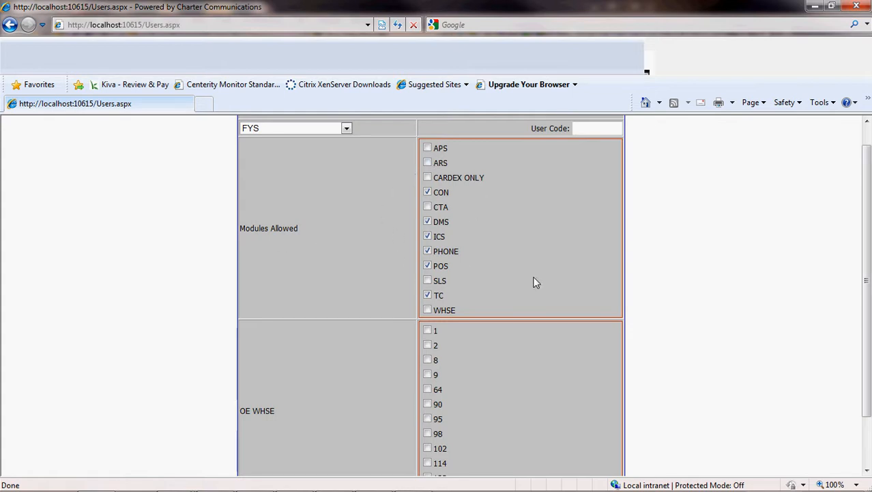
mouse_move(566, 216)
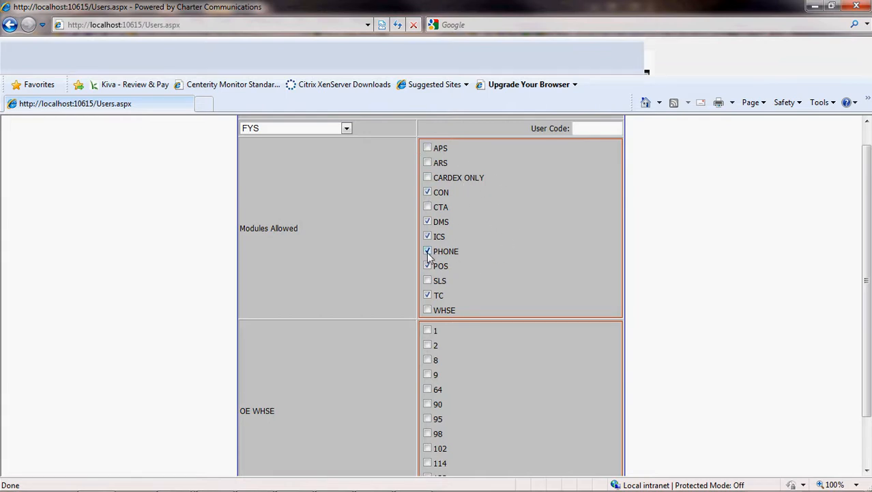
click(427, 265)
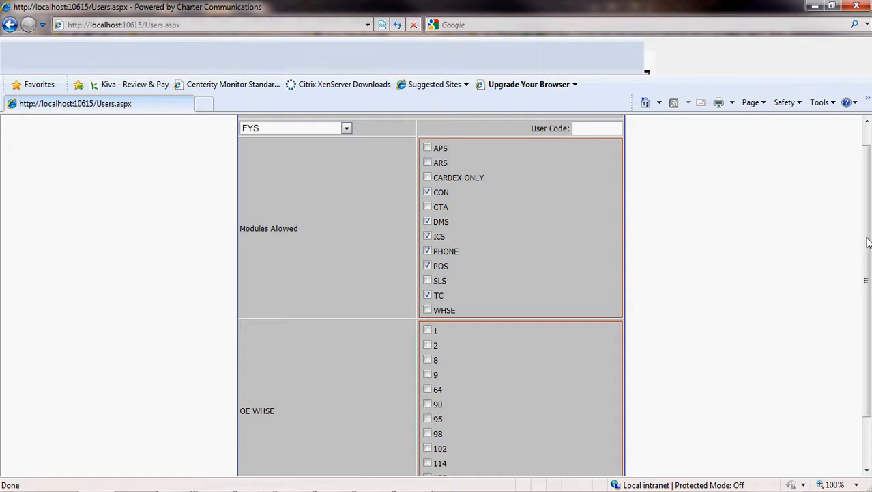
scroll(down, 3)
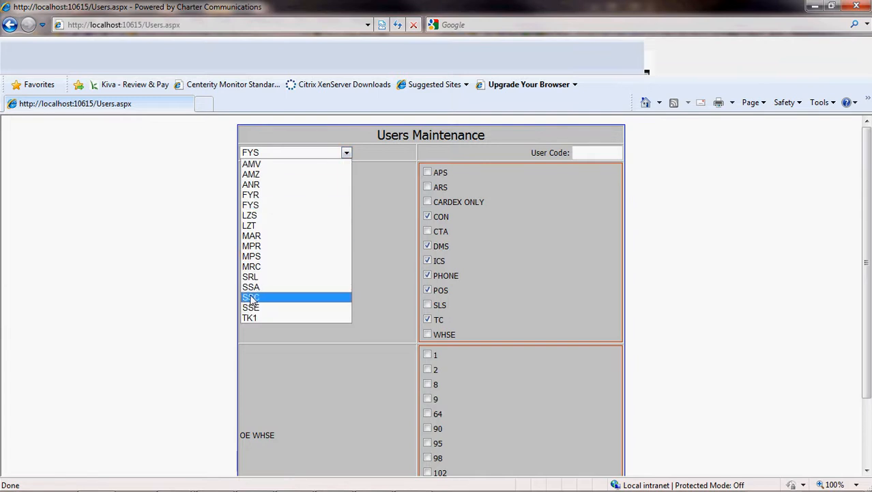
Step: Load user SSA and add warehouses 64 and 95 to its allowed OE warehouses
click(252, 287)
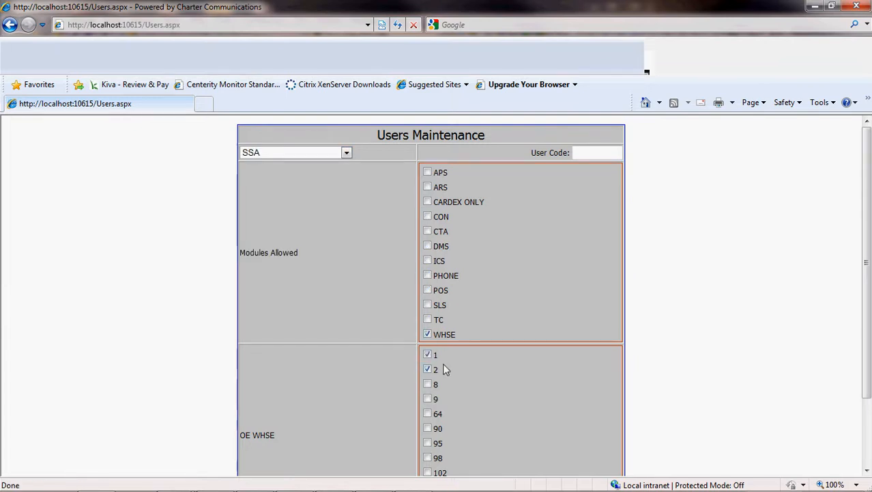
scroll(down, 3)
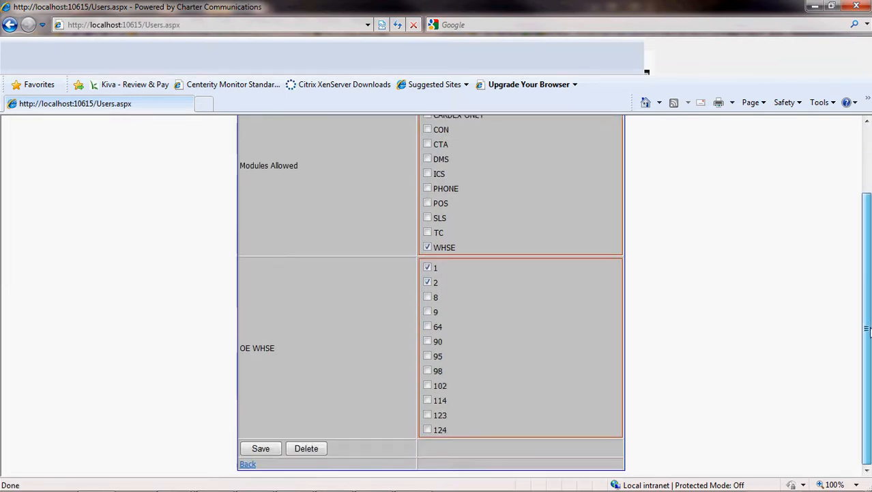
click(427, 325)
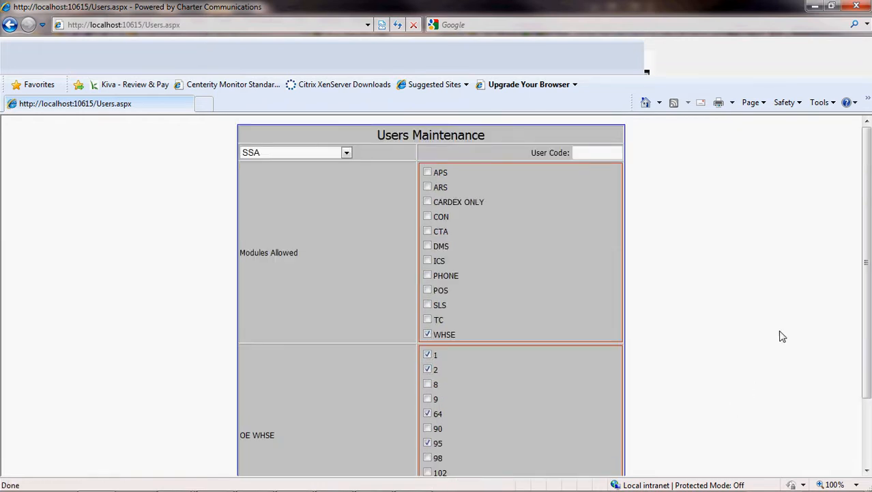
scroll(down, 3)
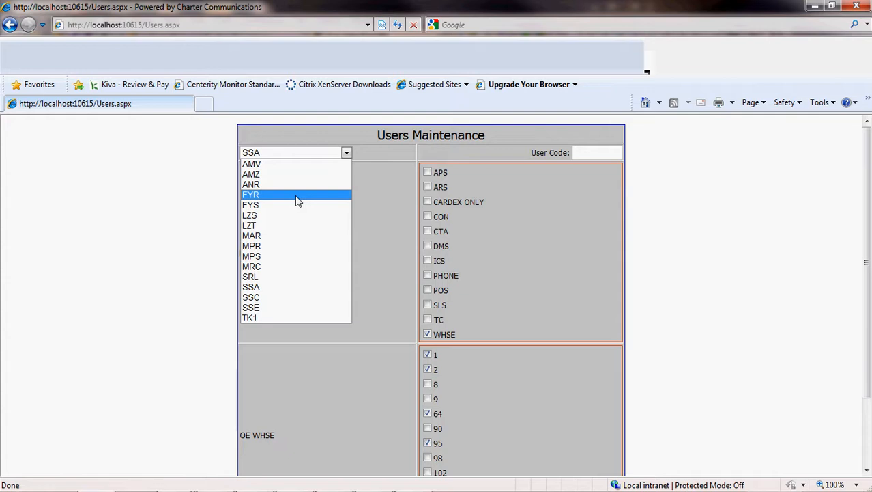
scroll(down, 3)
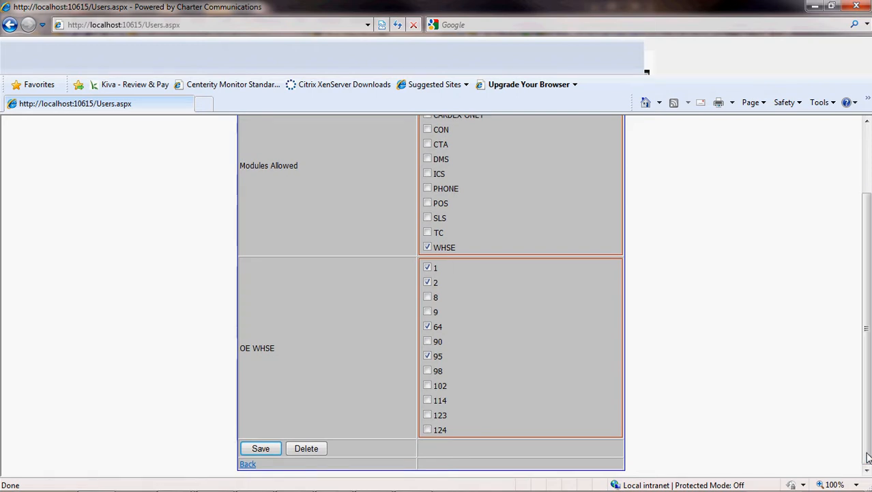
mouse_move(869, 151)
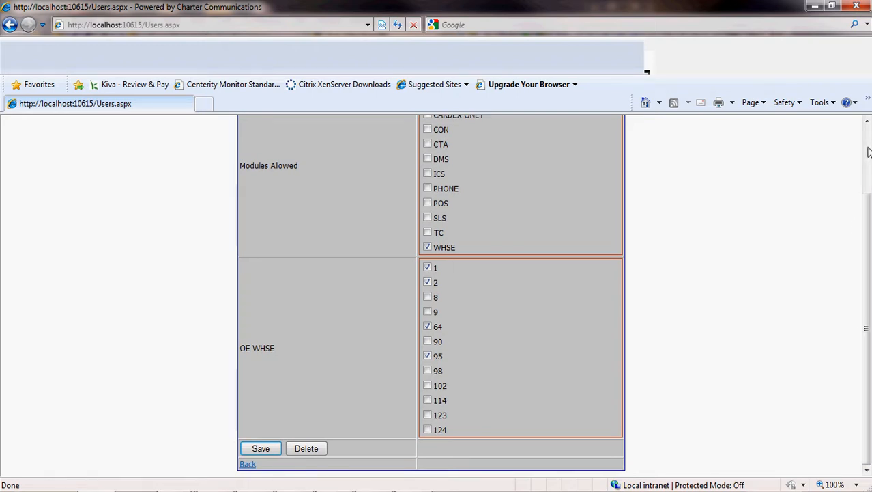
scroll(up, 3)
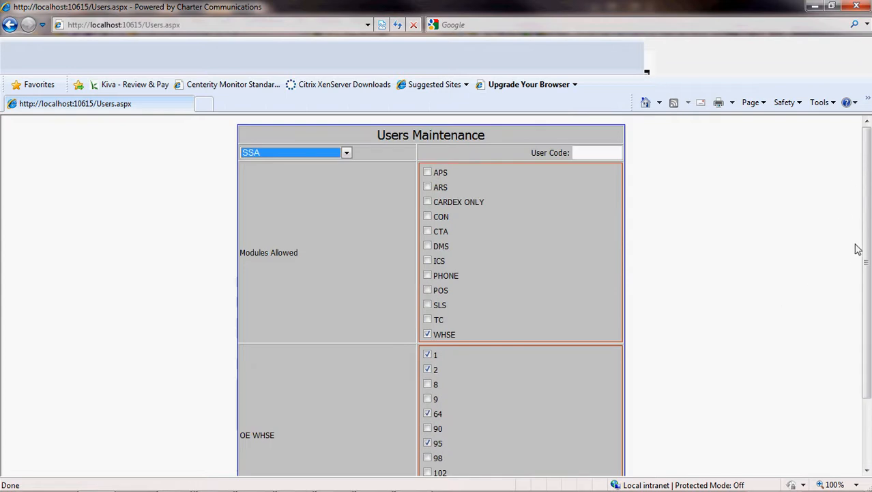
scroll(down, 3)
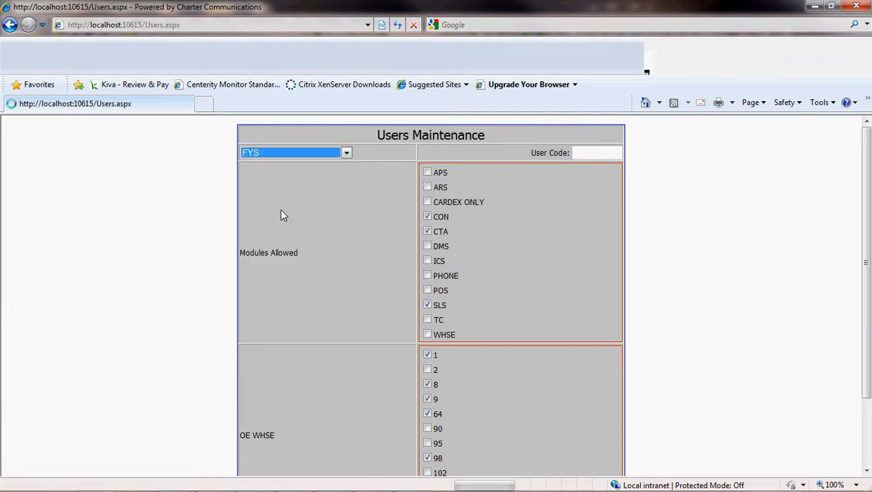
Step: Load user MPS, add warehouses 8 and 9, save, and return to Visual Studio
click(346, 153)
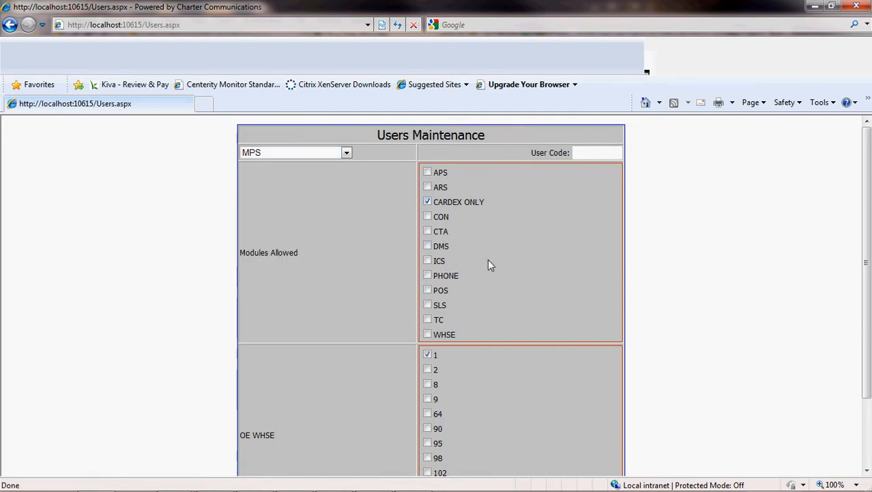
scroll(down, 3)
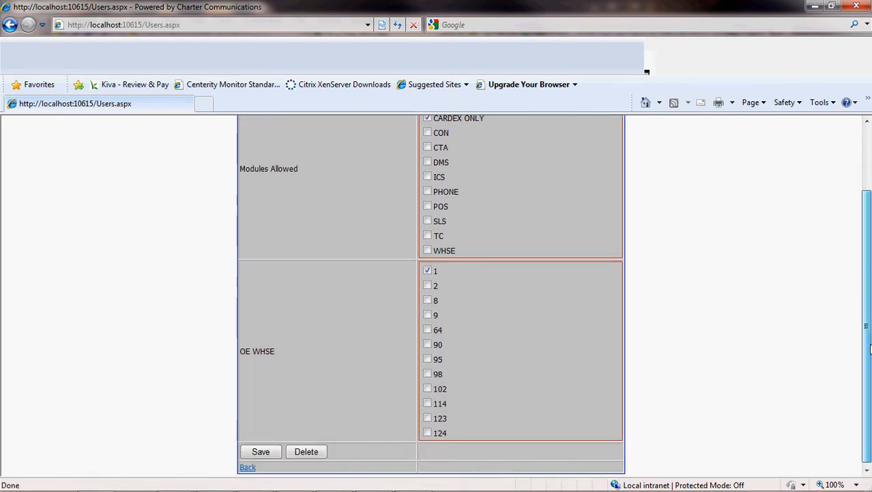
click(427, 301)
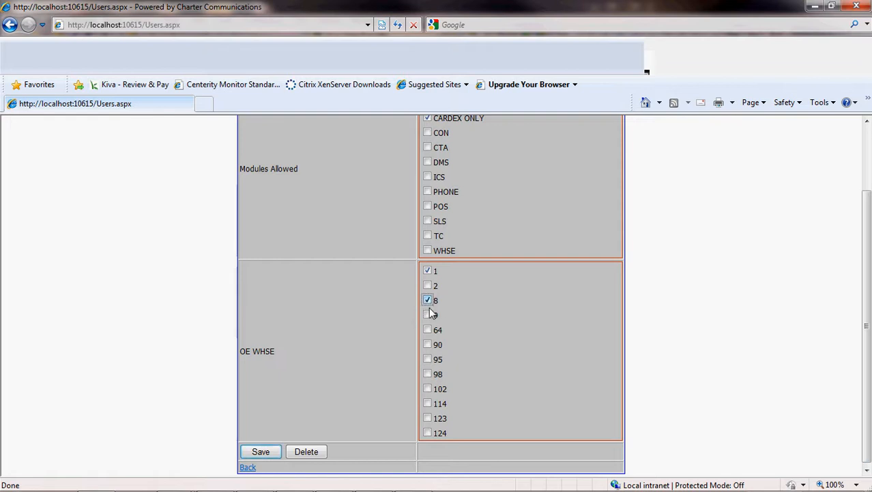
scroll(up, 3)
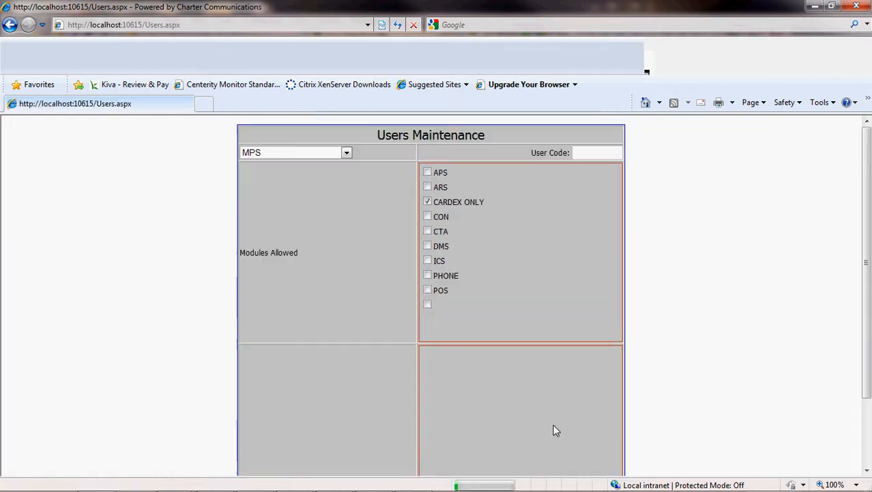
scroll(down, 3)
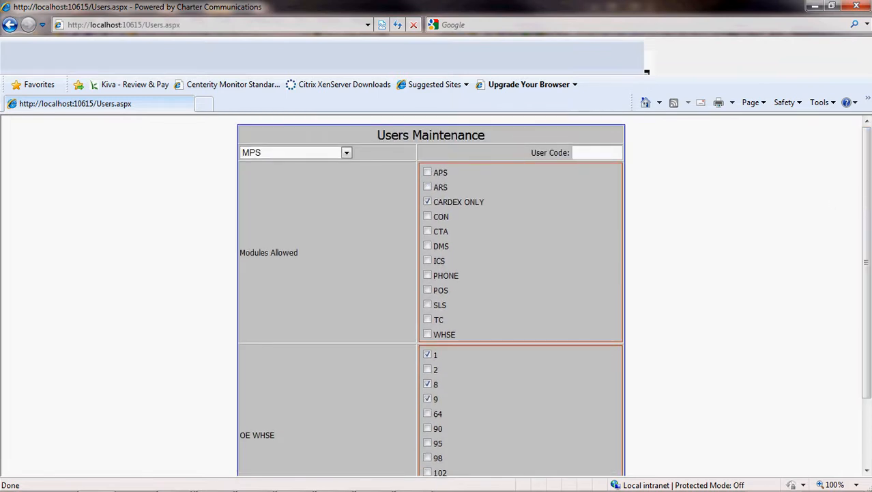
scroll(down, 3)
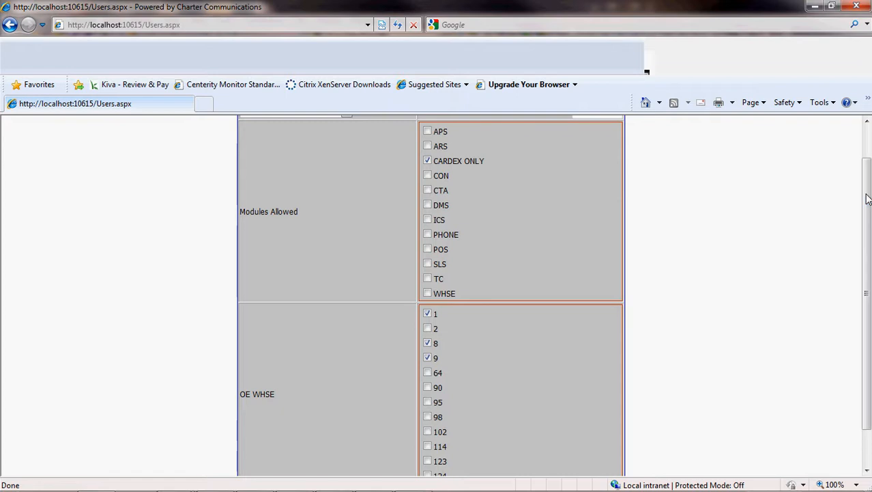
mouse_move(379, 481)
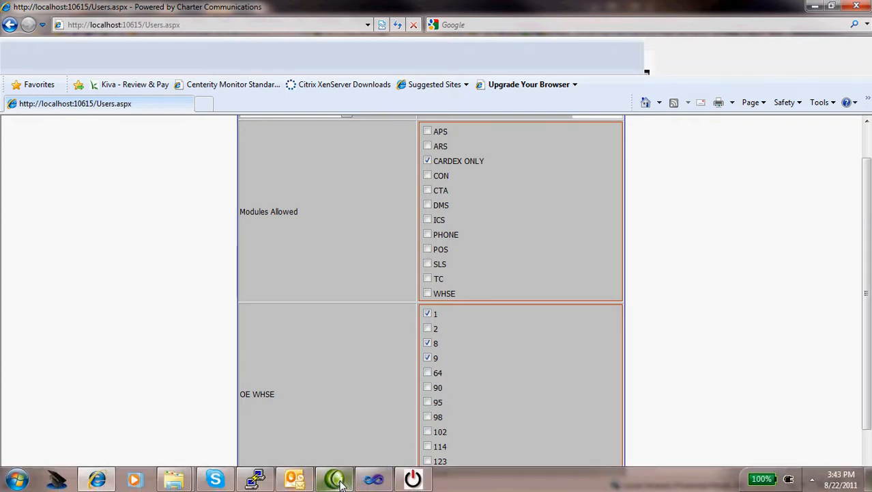
click(335, 478)
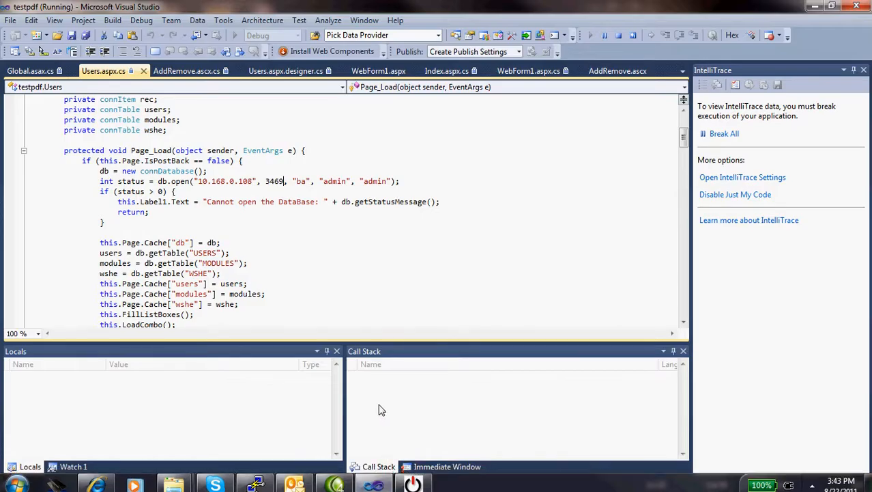
Step: Review Users.aspx.cs Page_Load while debugging halts on the Session_End NullReferenceException
scroll(down, 3)
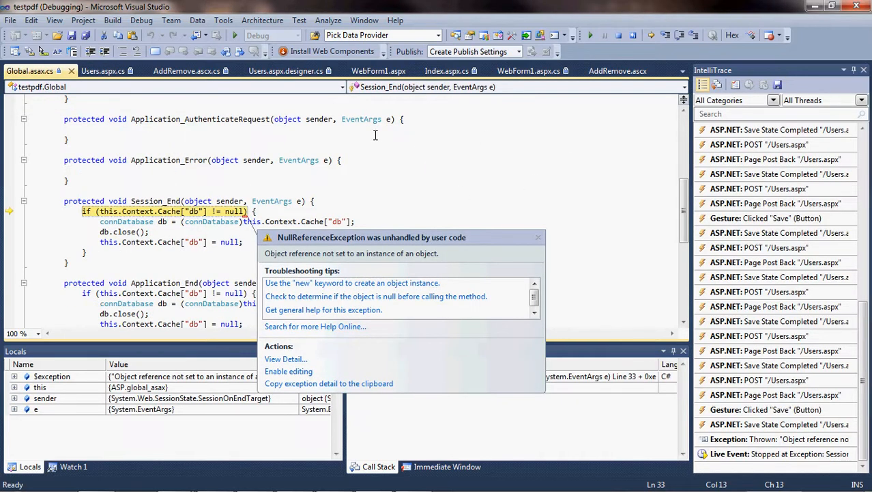
Step: Read through Fill, CheckBoxes, FillListBoxes and t_UserCode_TextChanged in Users.aspx.cs
click(103, 71)
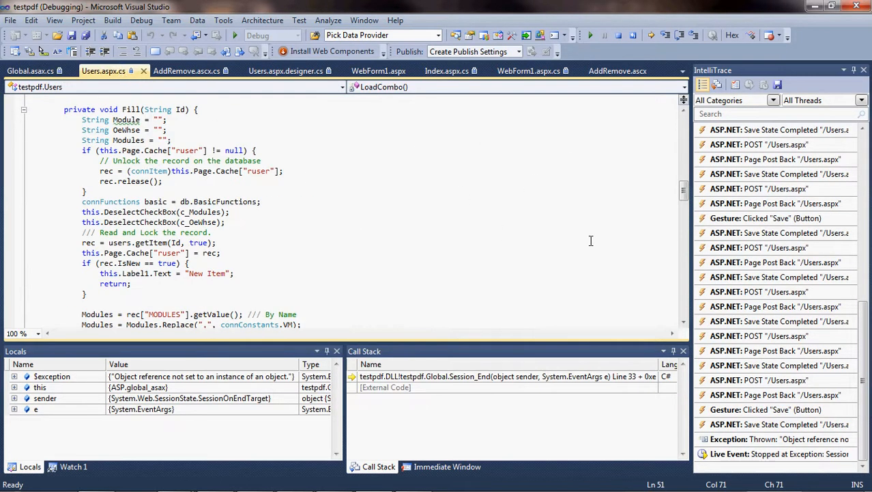
scroll(down, 3)
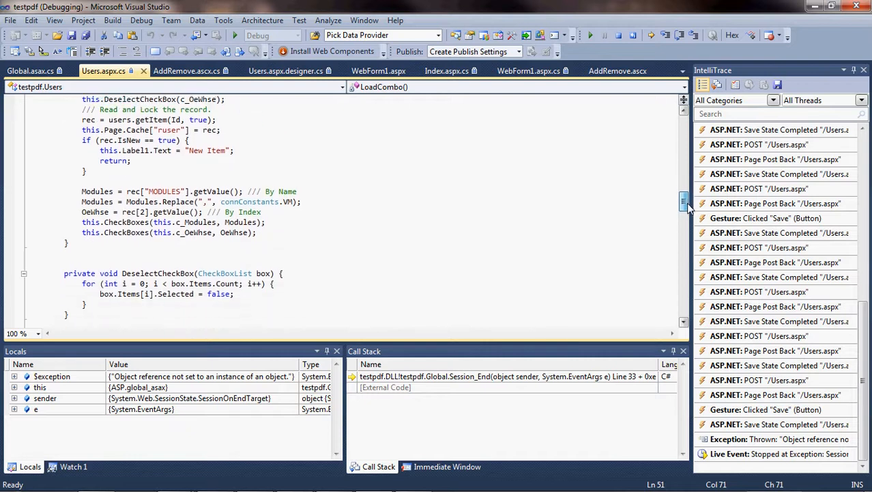
scroll(down, 3)
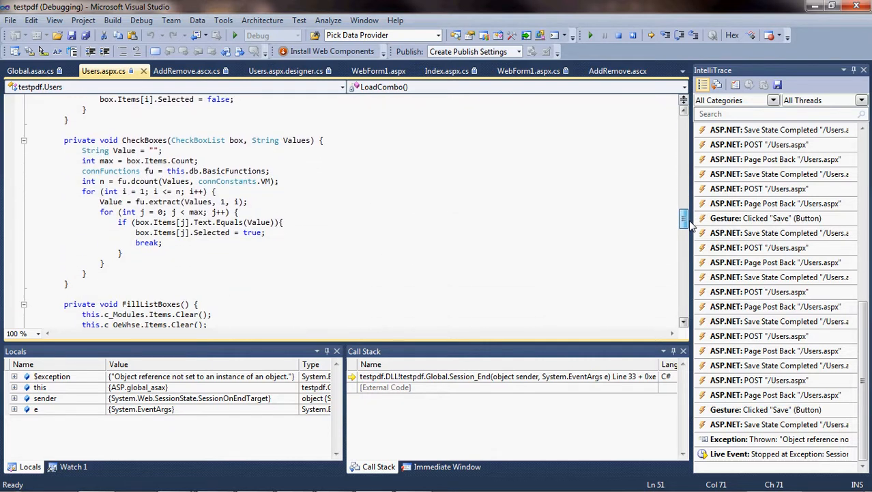
scroll(down, 3)
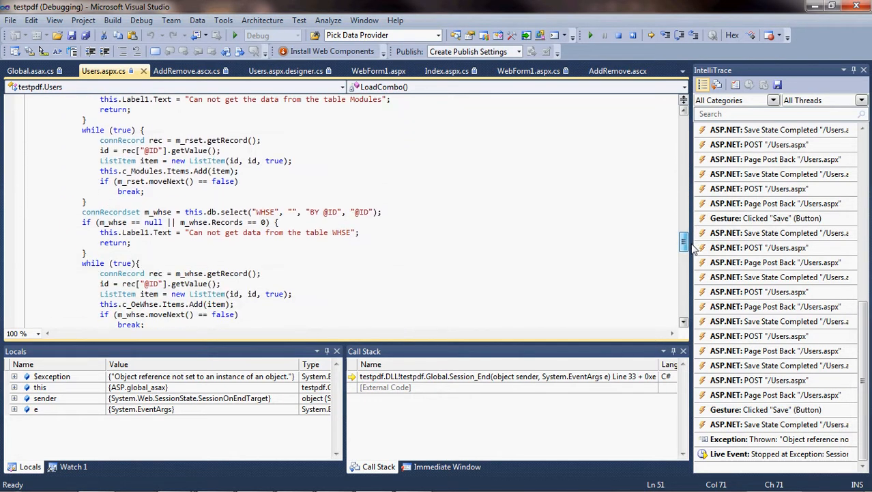
scroll(down, 3)
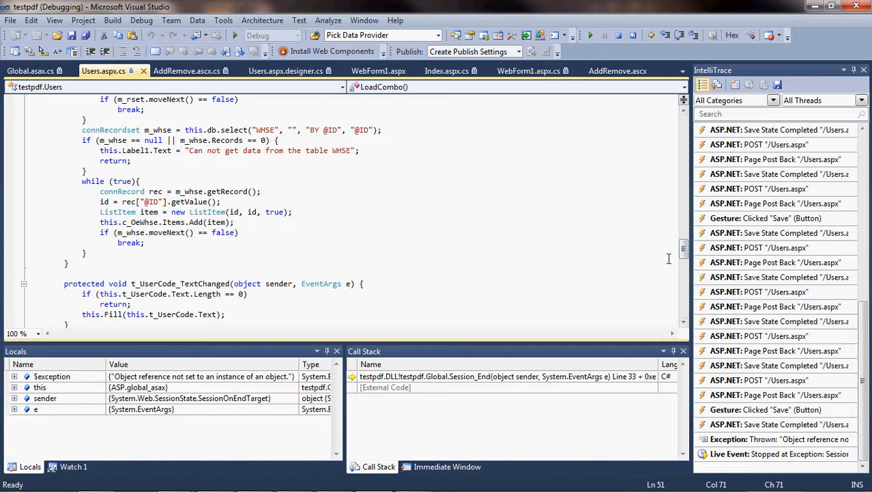